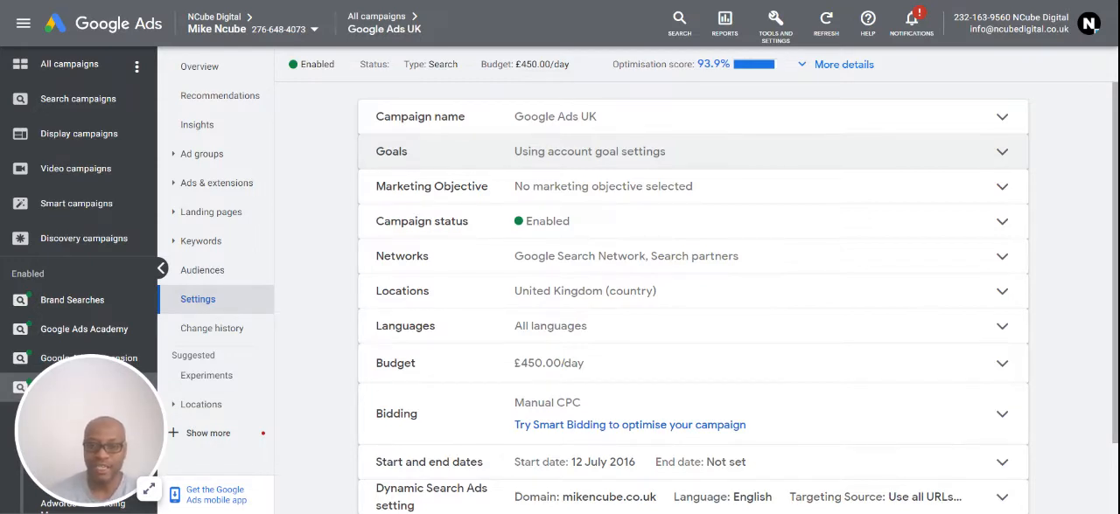
pyautogui.moveTo(448, 297)
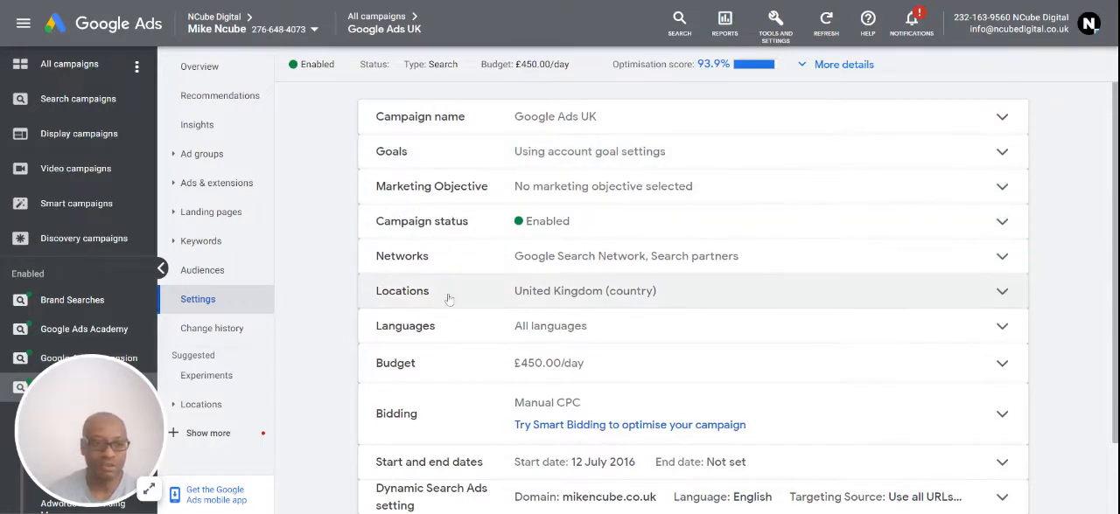
pyautogui.moveTo(523, 408)
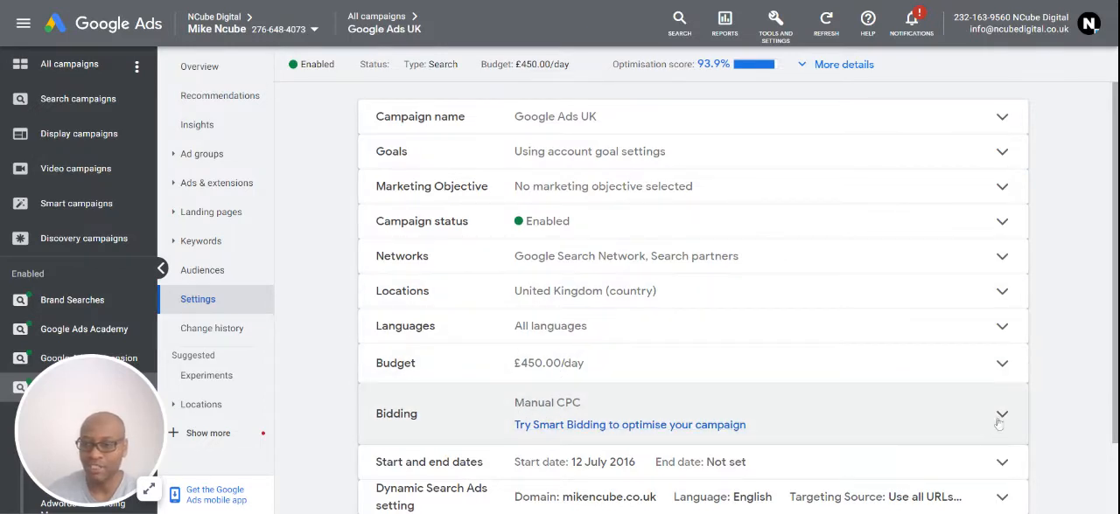
# Reveal the bidding settings and list the bid strategies available to replace Manual CPC.
pyautogui.click(1000, 413)
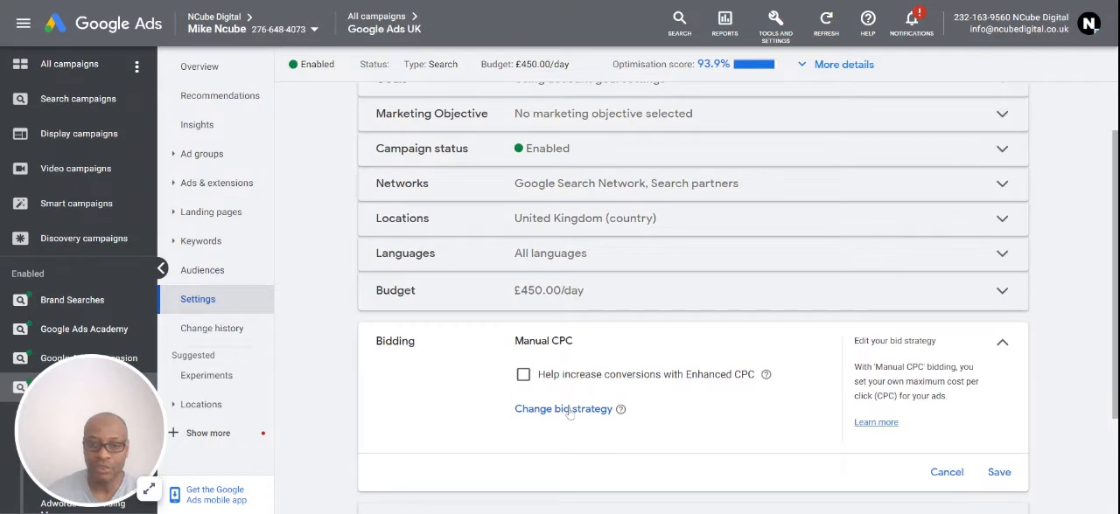
pyautogui.click(563, 409)
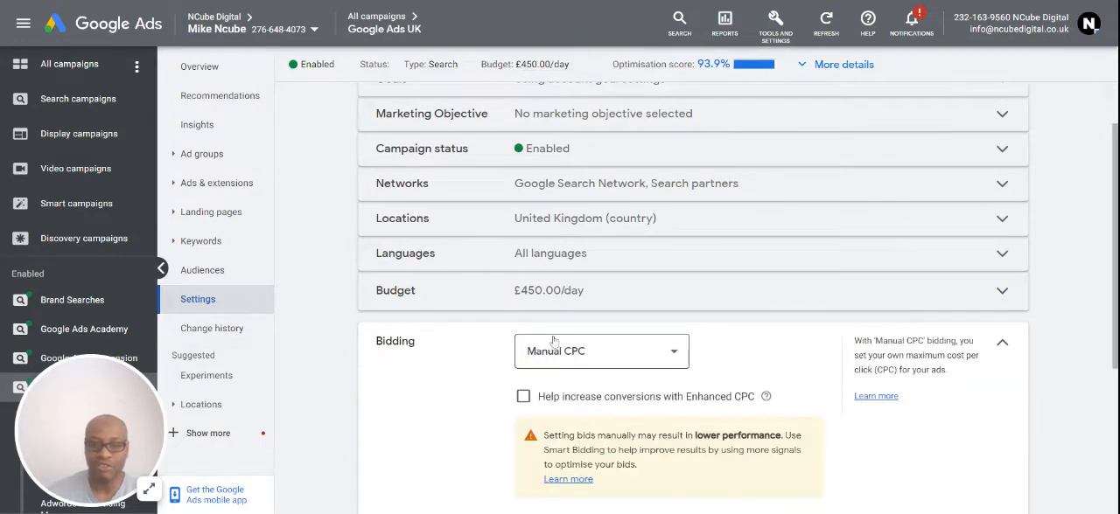
pyautogui.click(602, 350)
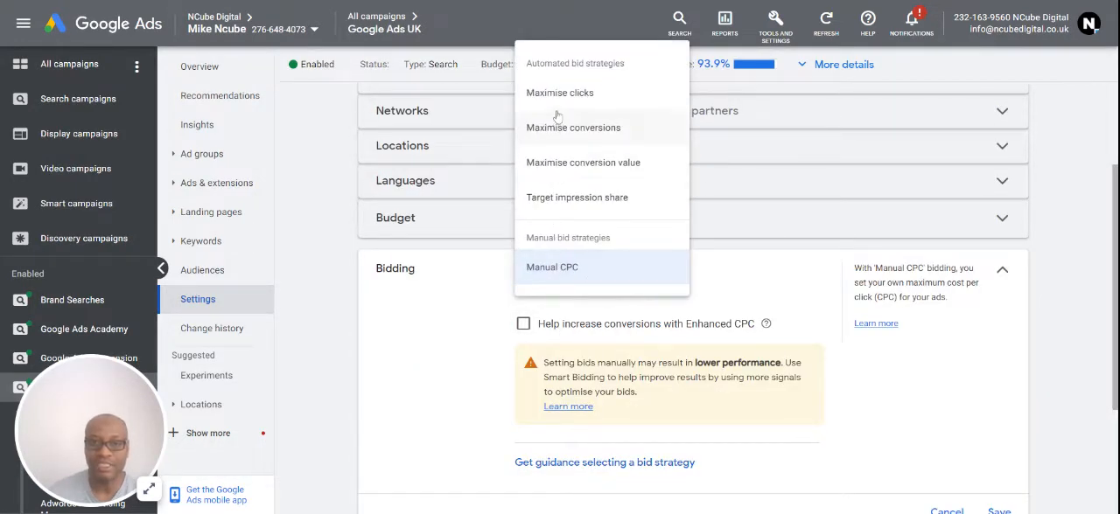
# Choose Maximise clicks, exposing the maximum CPC bid limit option.
pyautogui.click(560, 91)
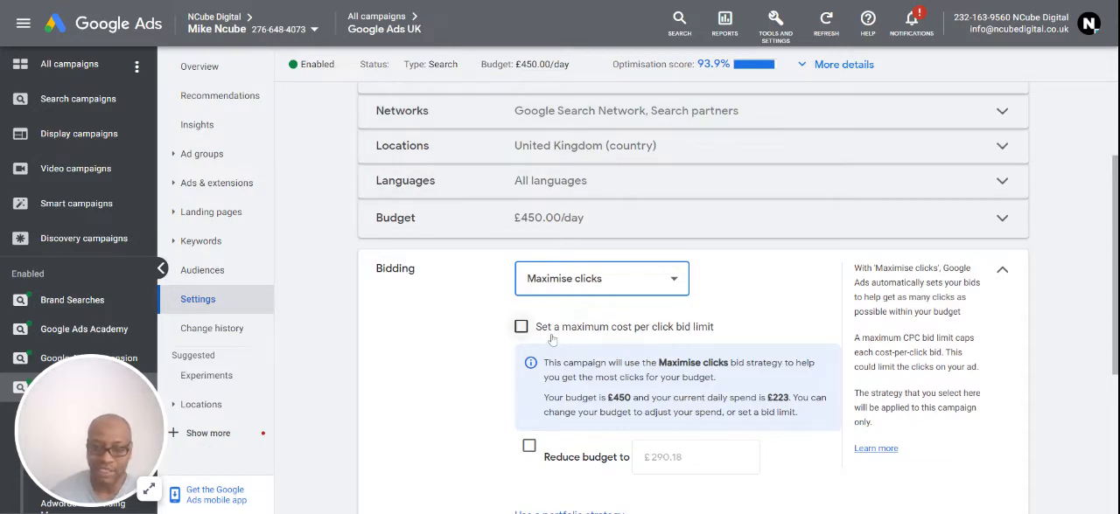
pyautogui.moveTo(518, 341)
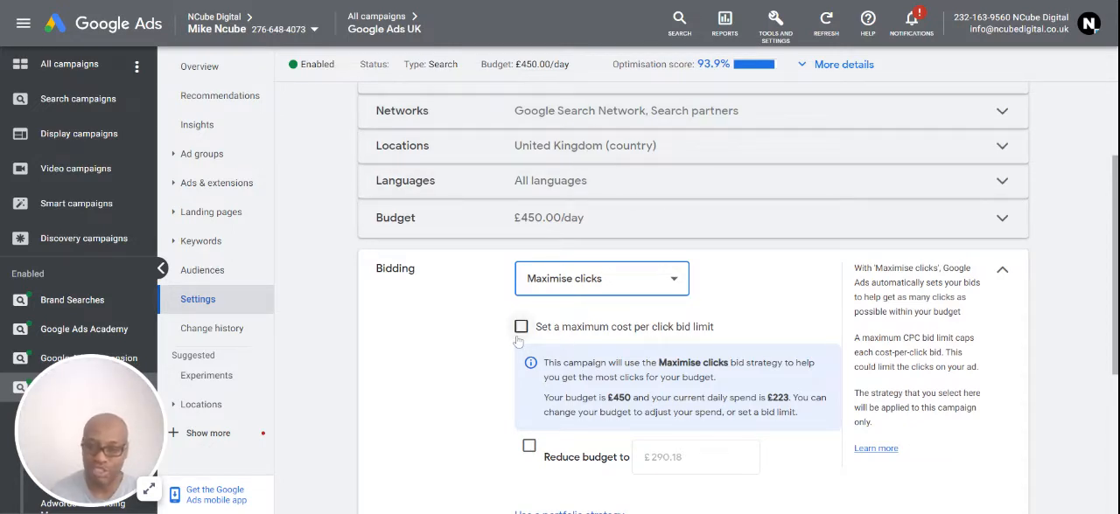